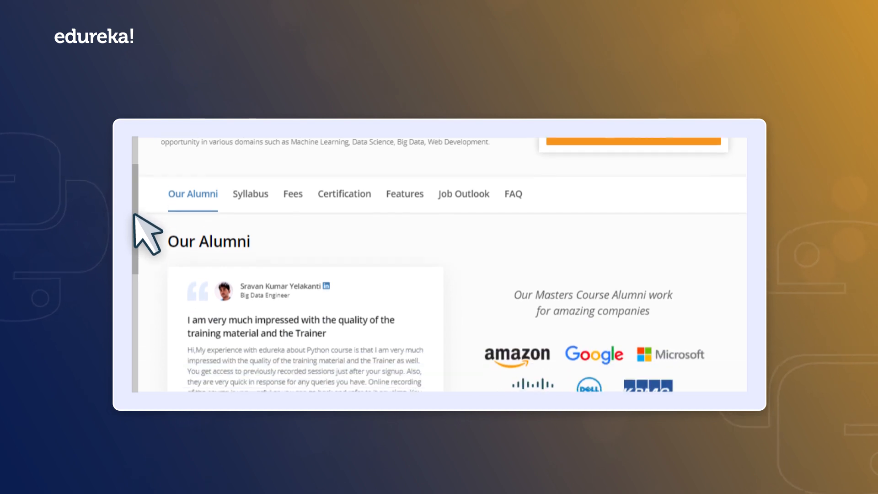
{"action": "scroll", "scroll_direction": "down", "scroll_amount": 3}
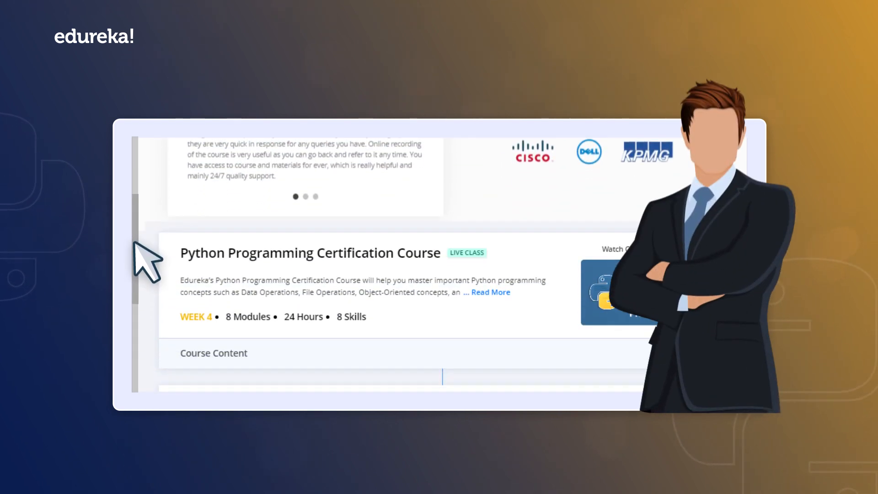
{"action": "scroll", "scroll_direction": "down", "scroll_amount": 3}
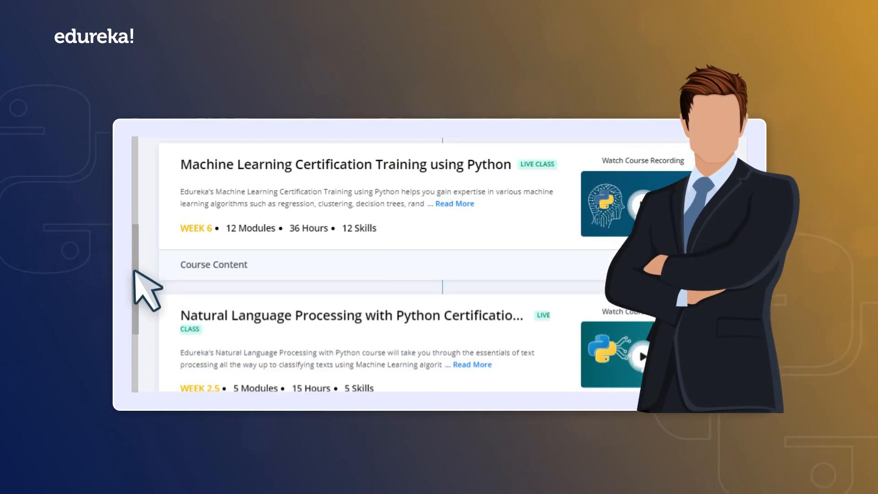
{"action": "scroll", "scroll_direction": "down", "scroll_amount": 3}
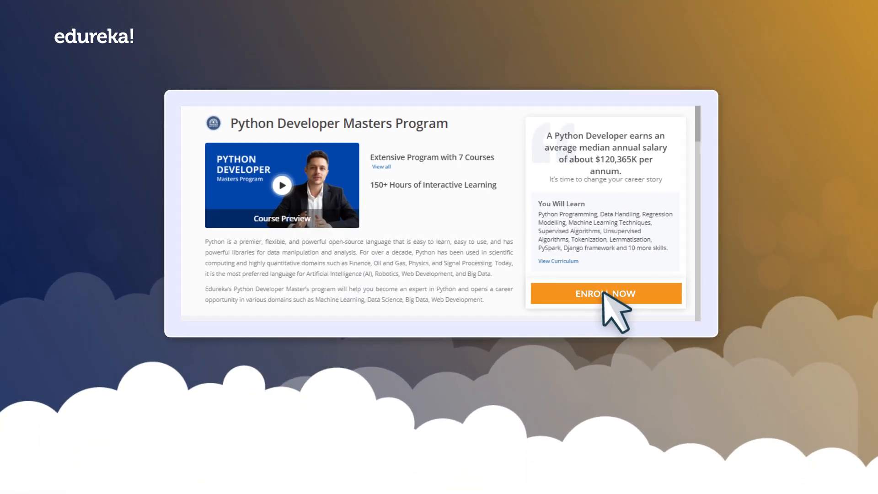
{"action": "scroll", "scroll_direction": "down", "scroll_amount": 3}
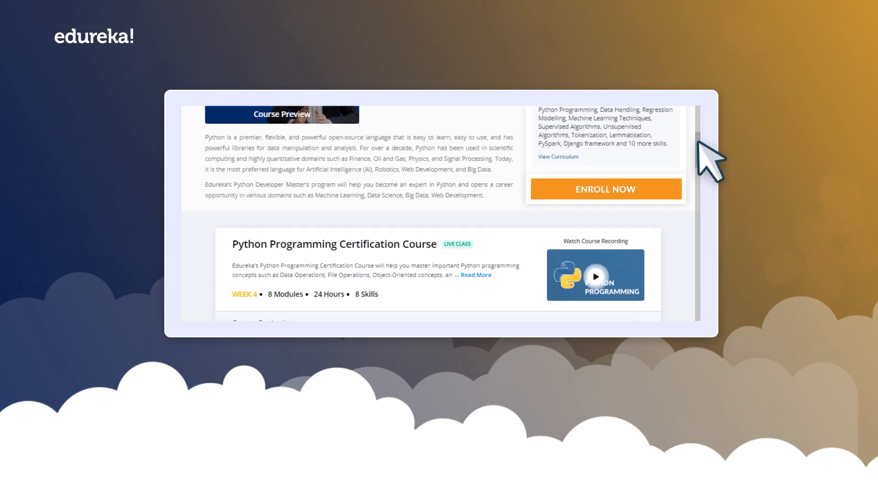
{"action": "scroll", "scroll_direction": "down", "scroll_amount": 3}
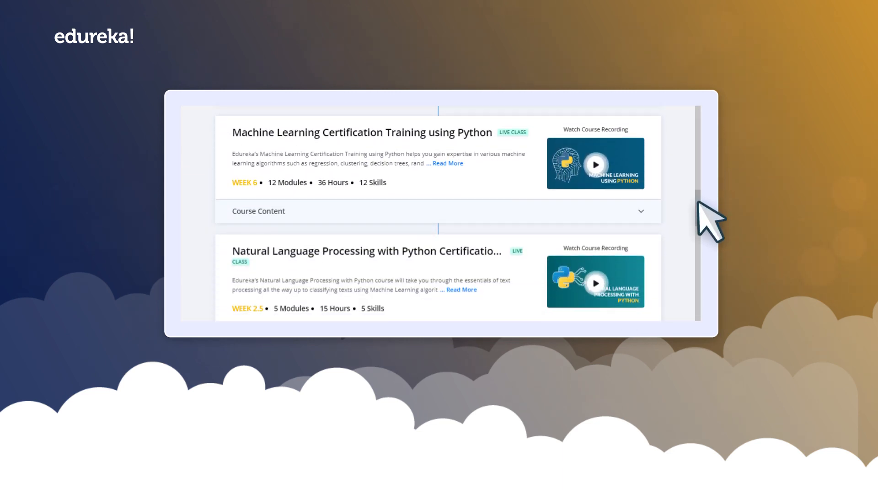
{"action": "scroll", "scroll_direction": "down", "scroll_amount": 3}
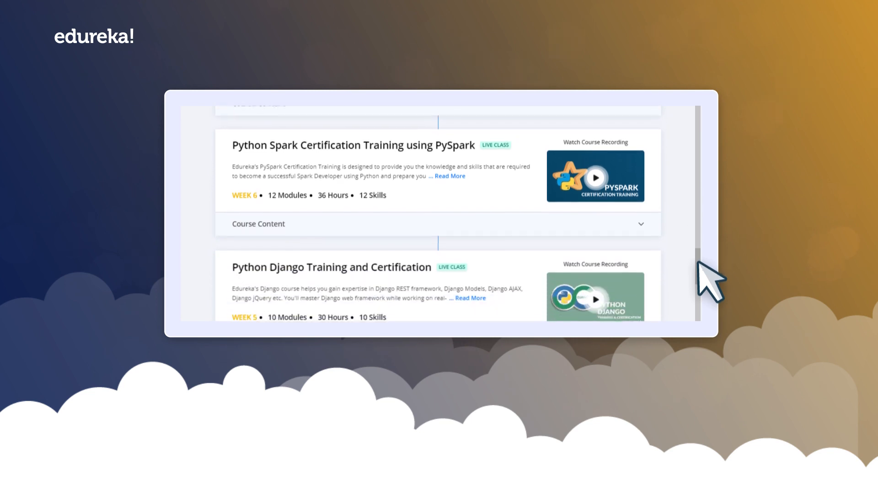